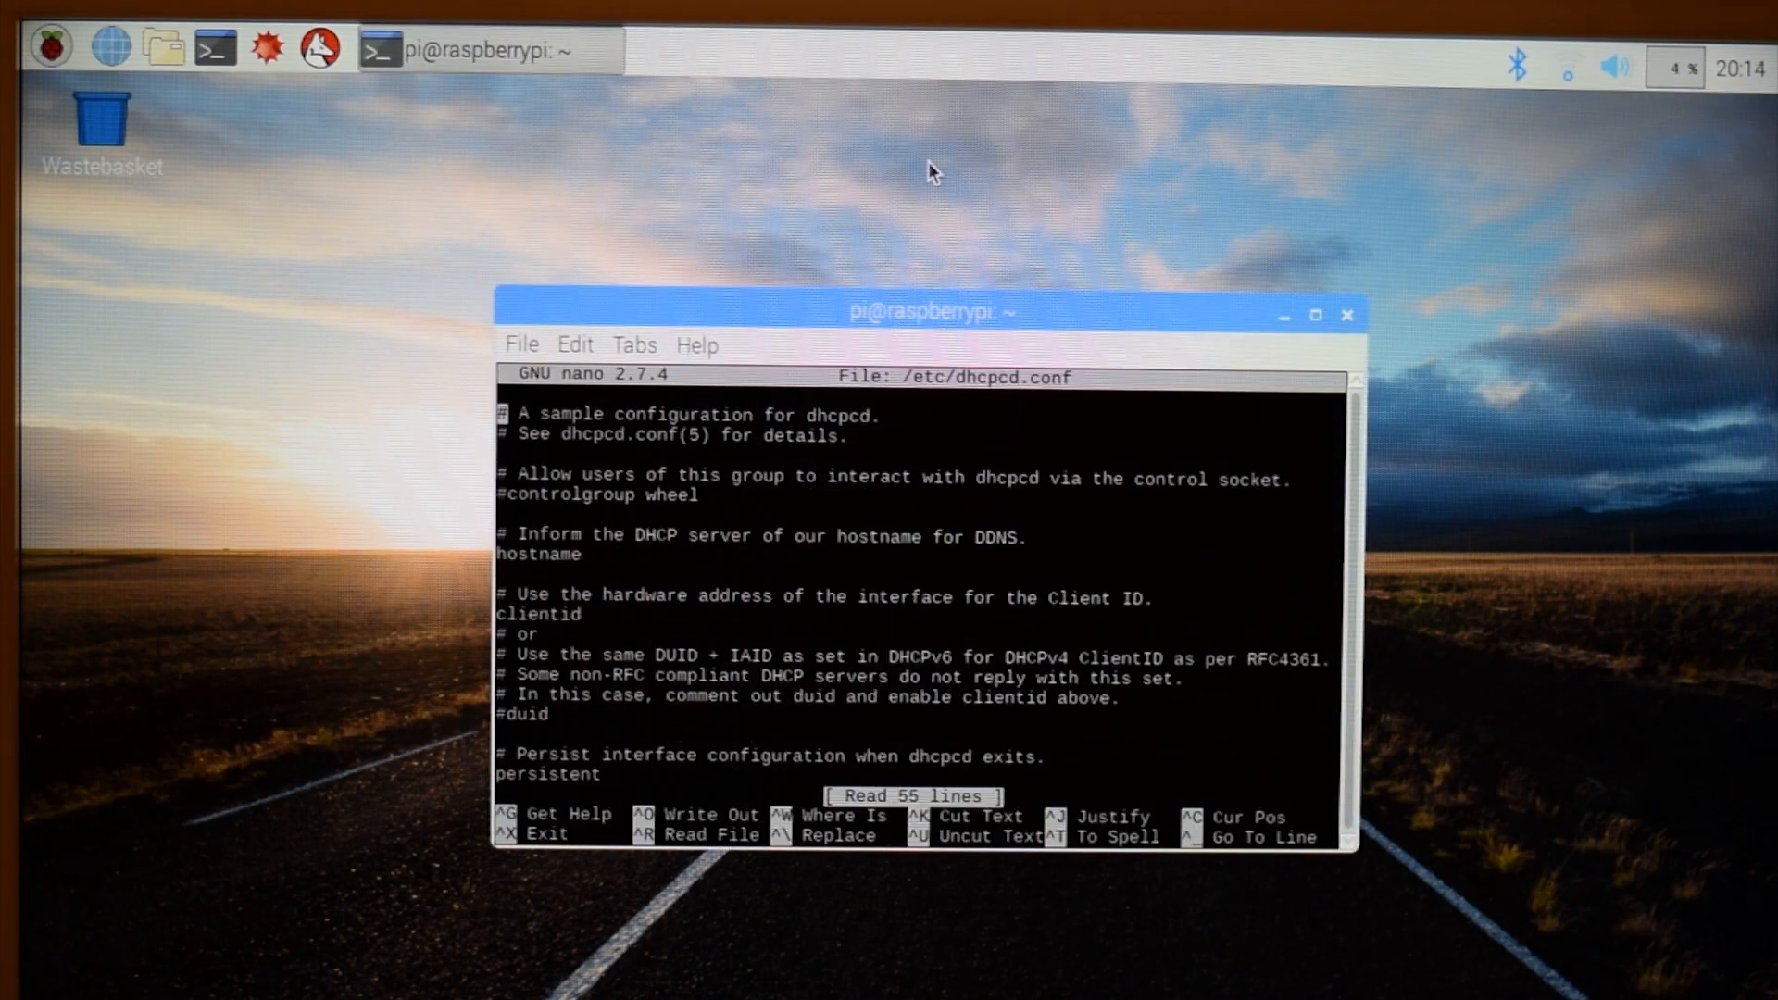
# - Set the VNC interface to Enabled on the Interfaces tab, alongside SSH
pyautogui.scroll(-3)
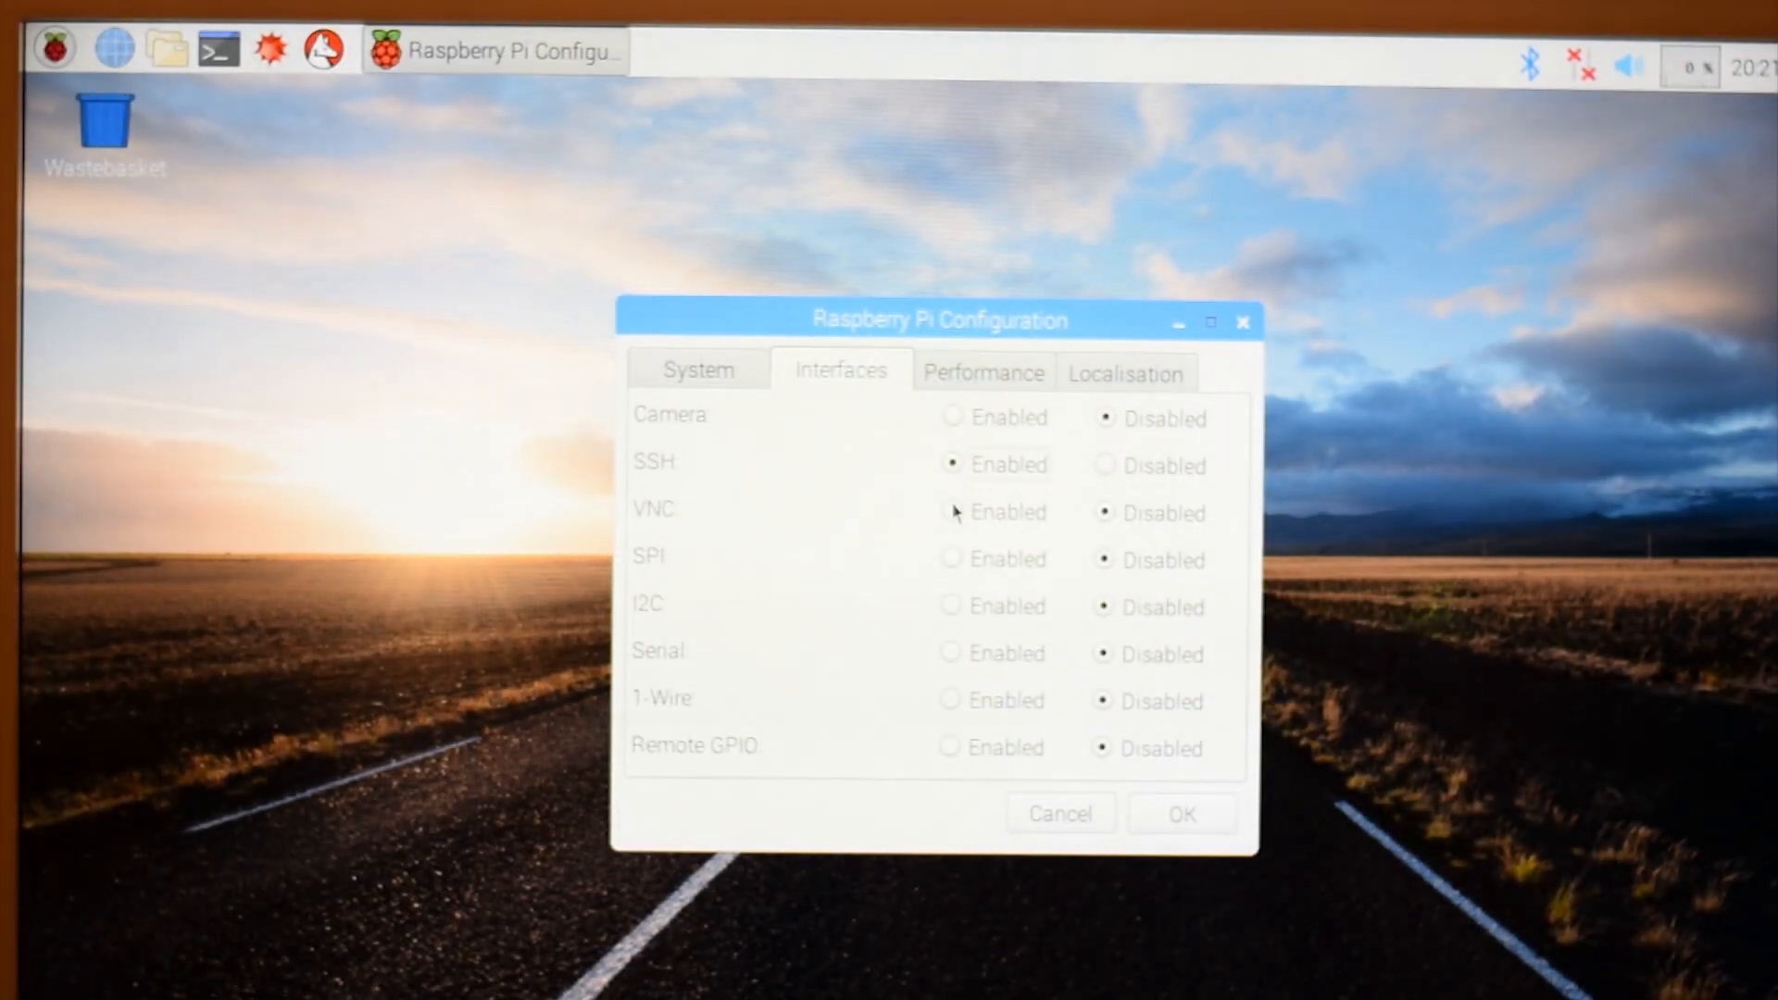
pyautogui.click(950, 512)
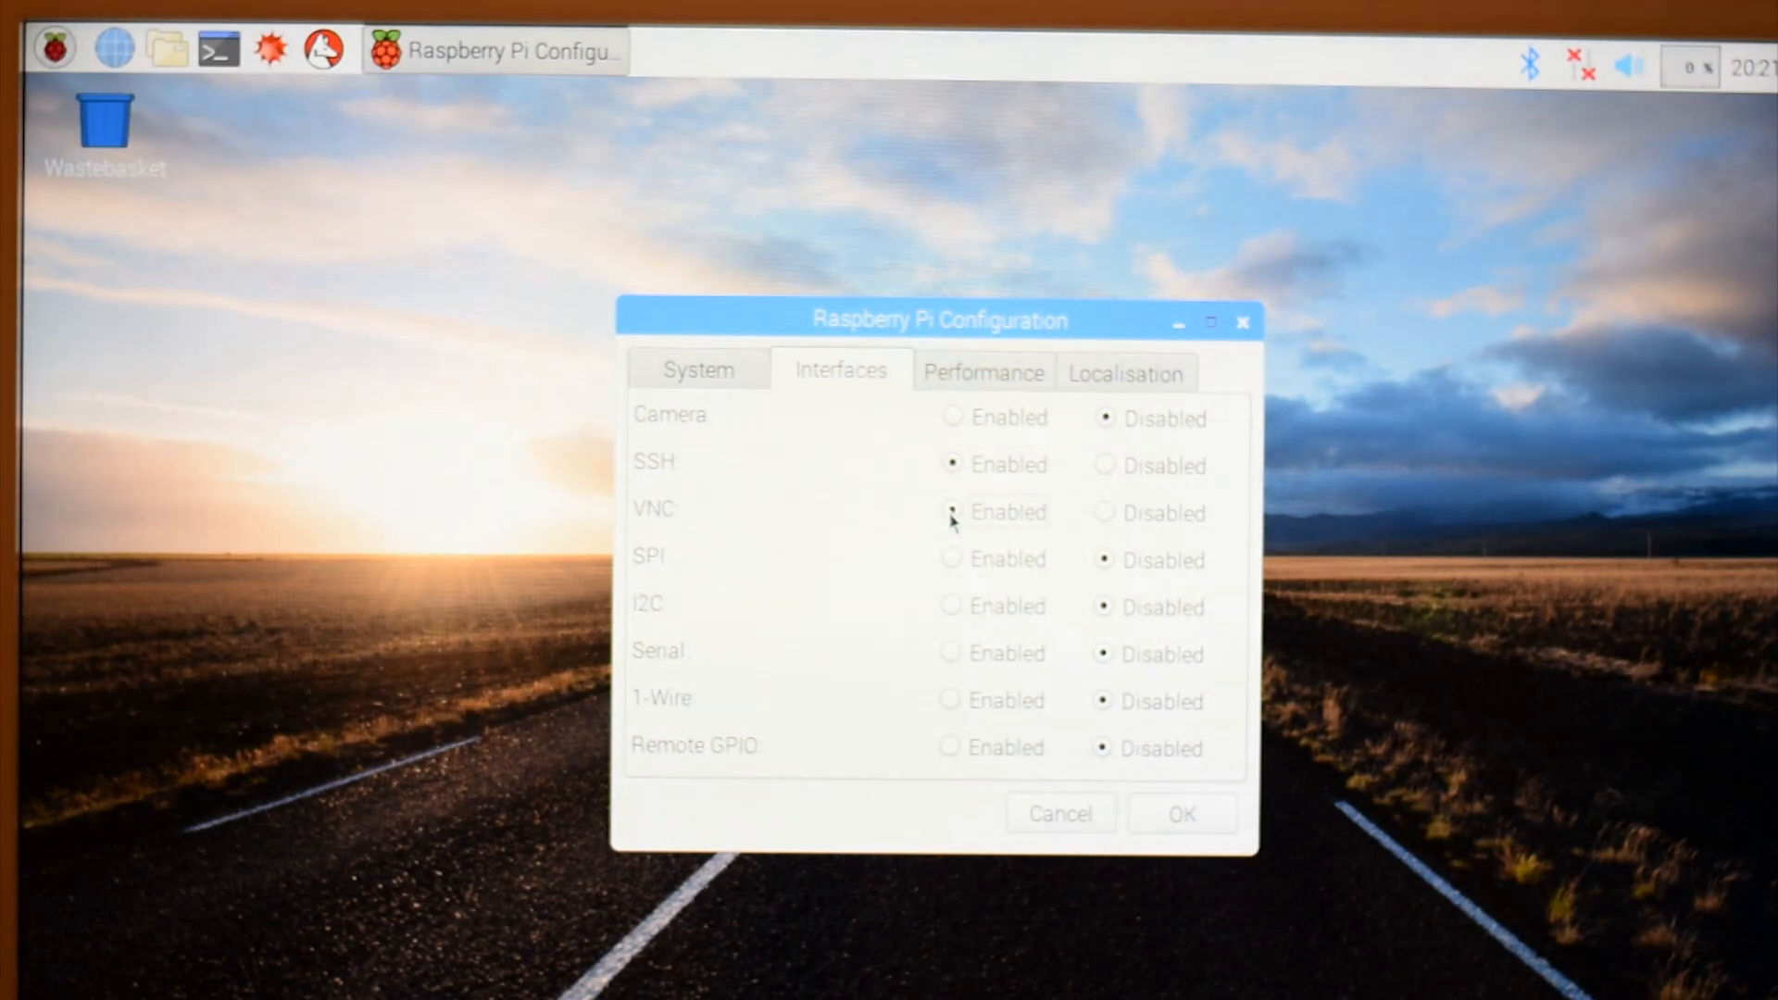
pyautogui.click(953, 512)
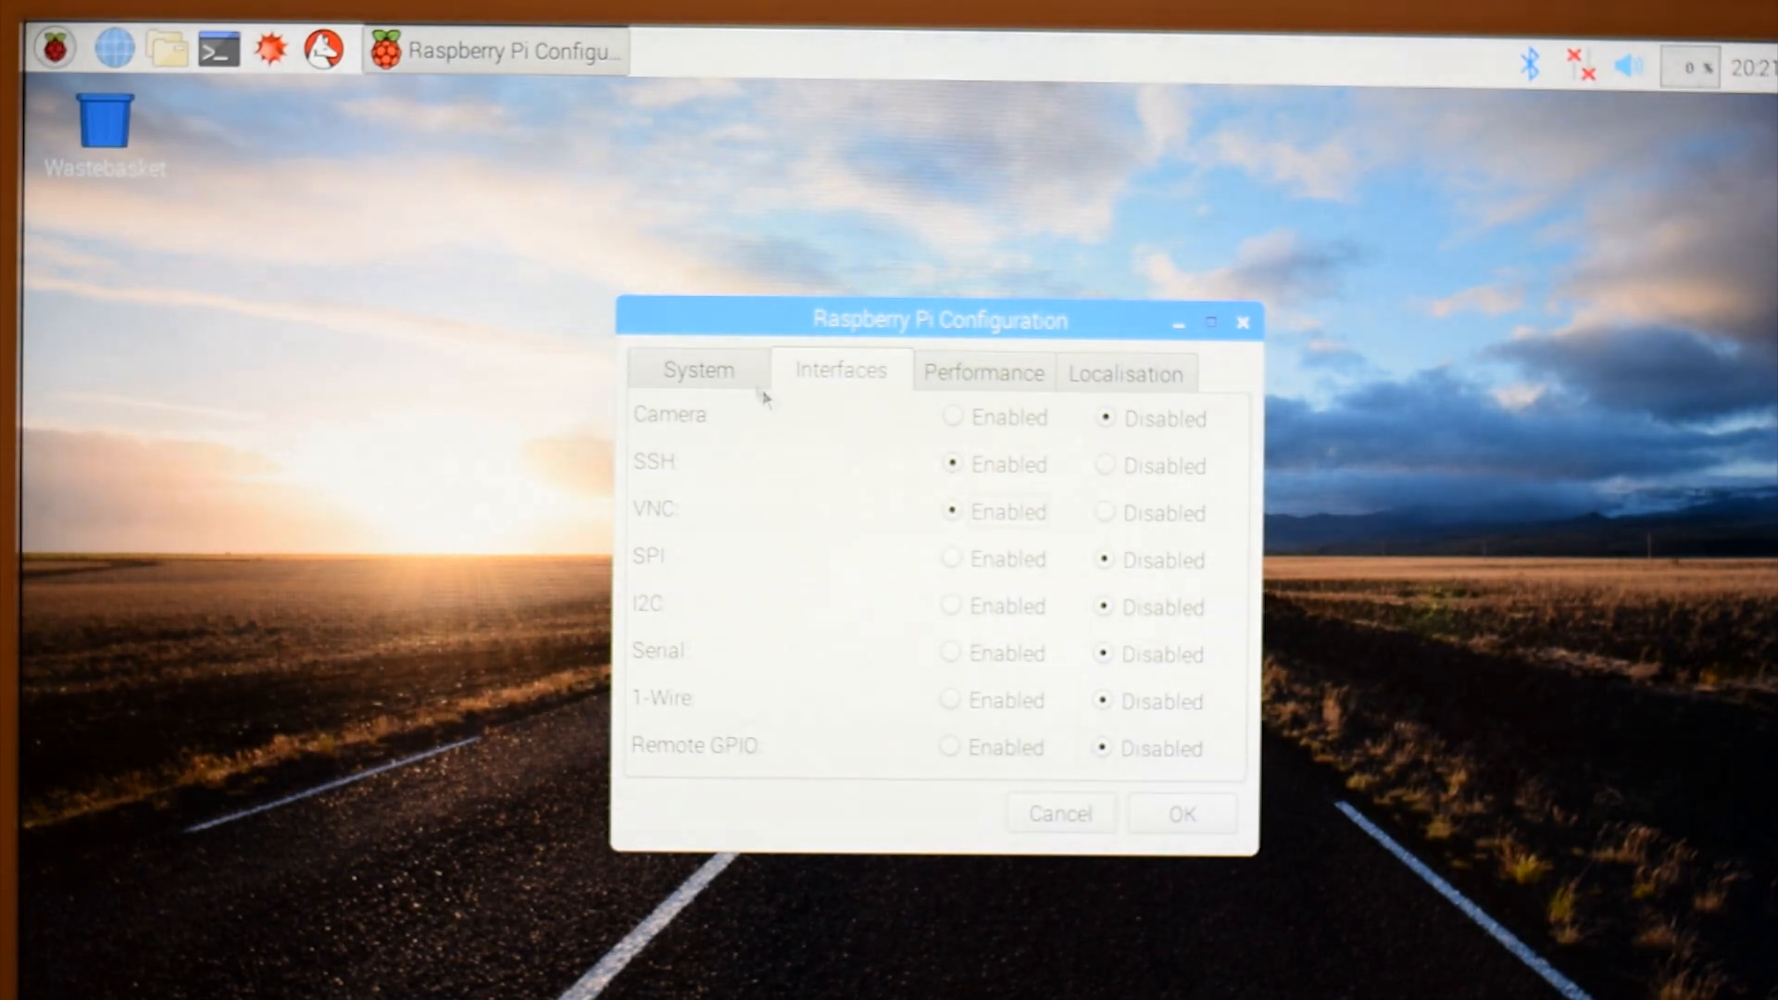